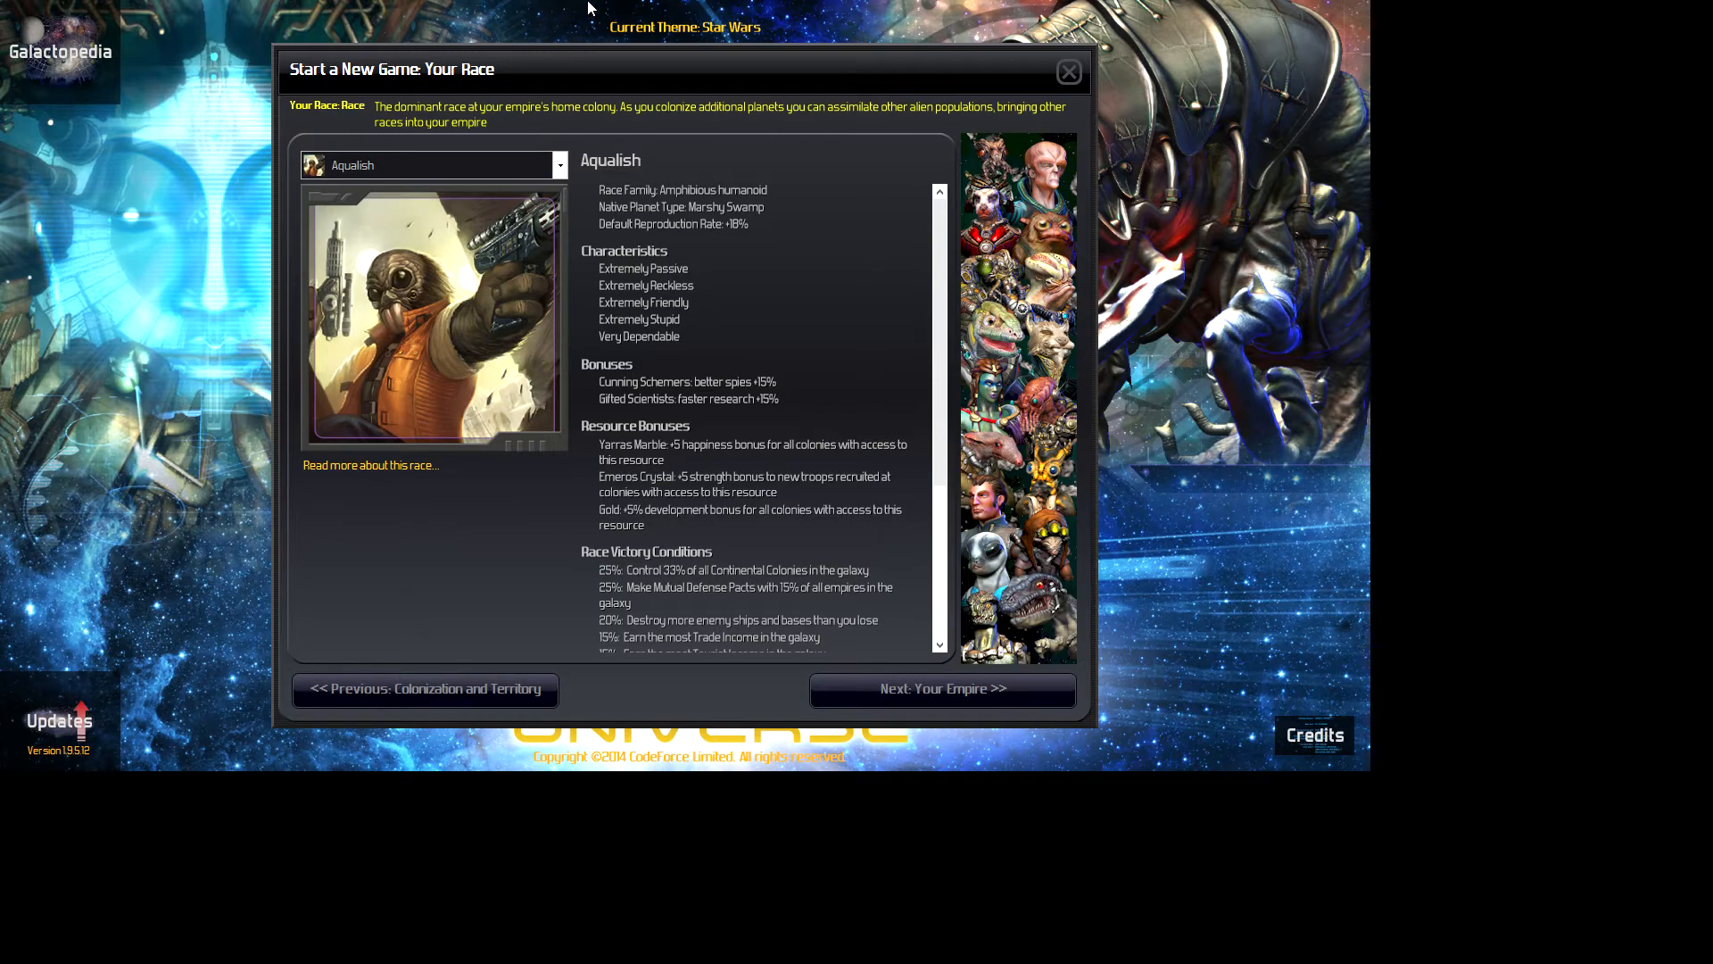
Step: Advance the race dropdown from Aqualish to the next race, Gand
{"action": "left_click", "coordinate": [432, 165]}
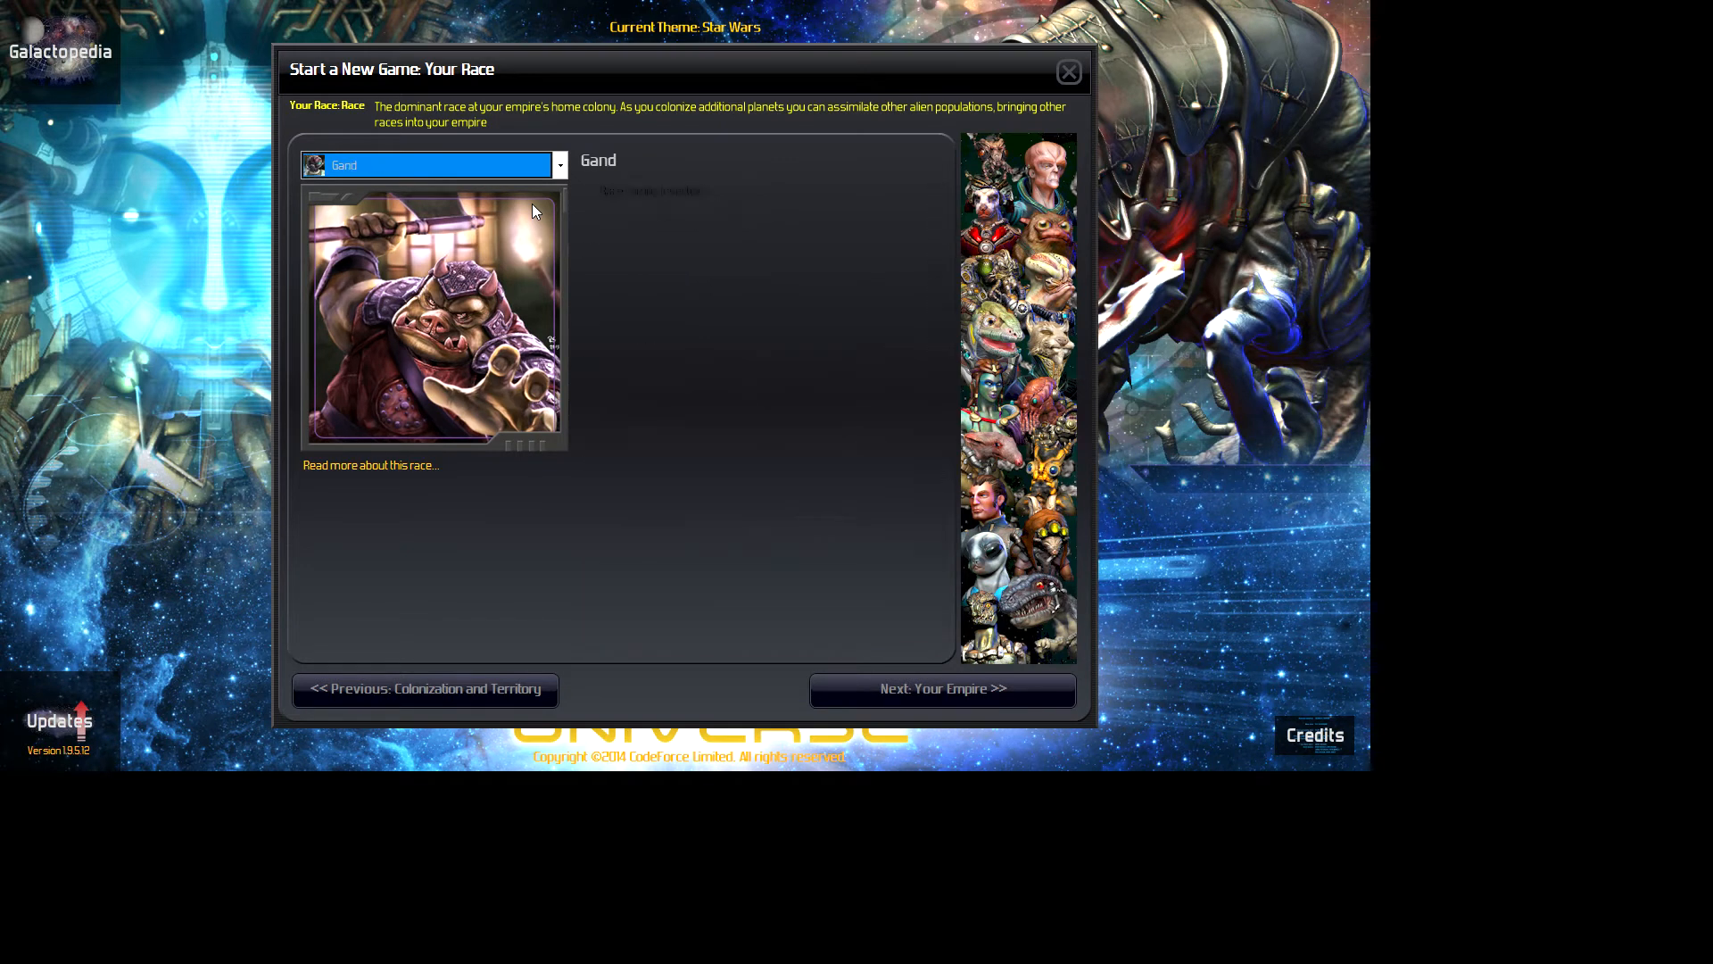
{"action": "left_click", "coordinate": [434, 165]}
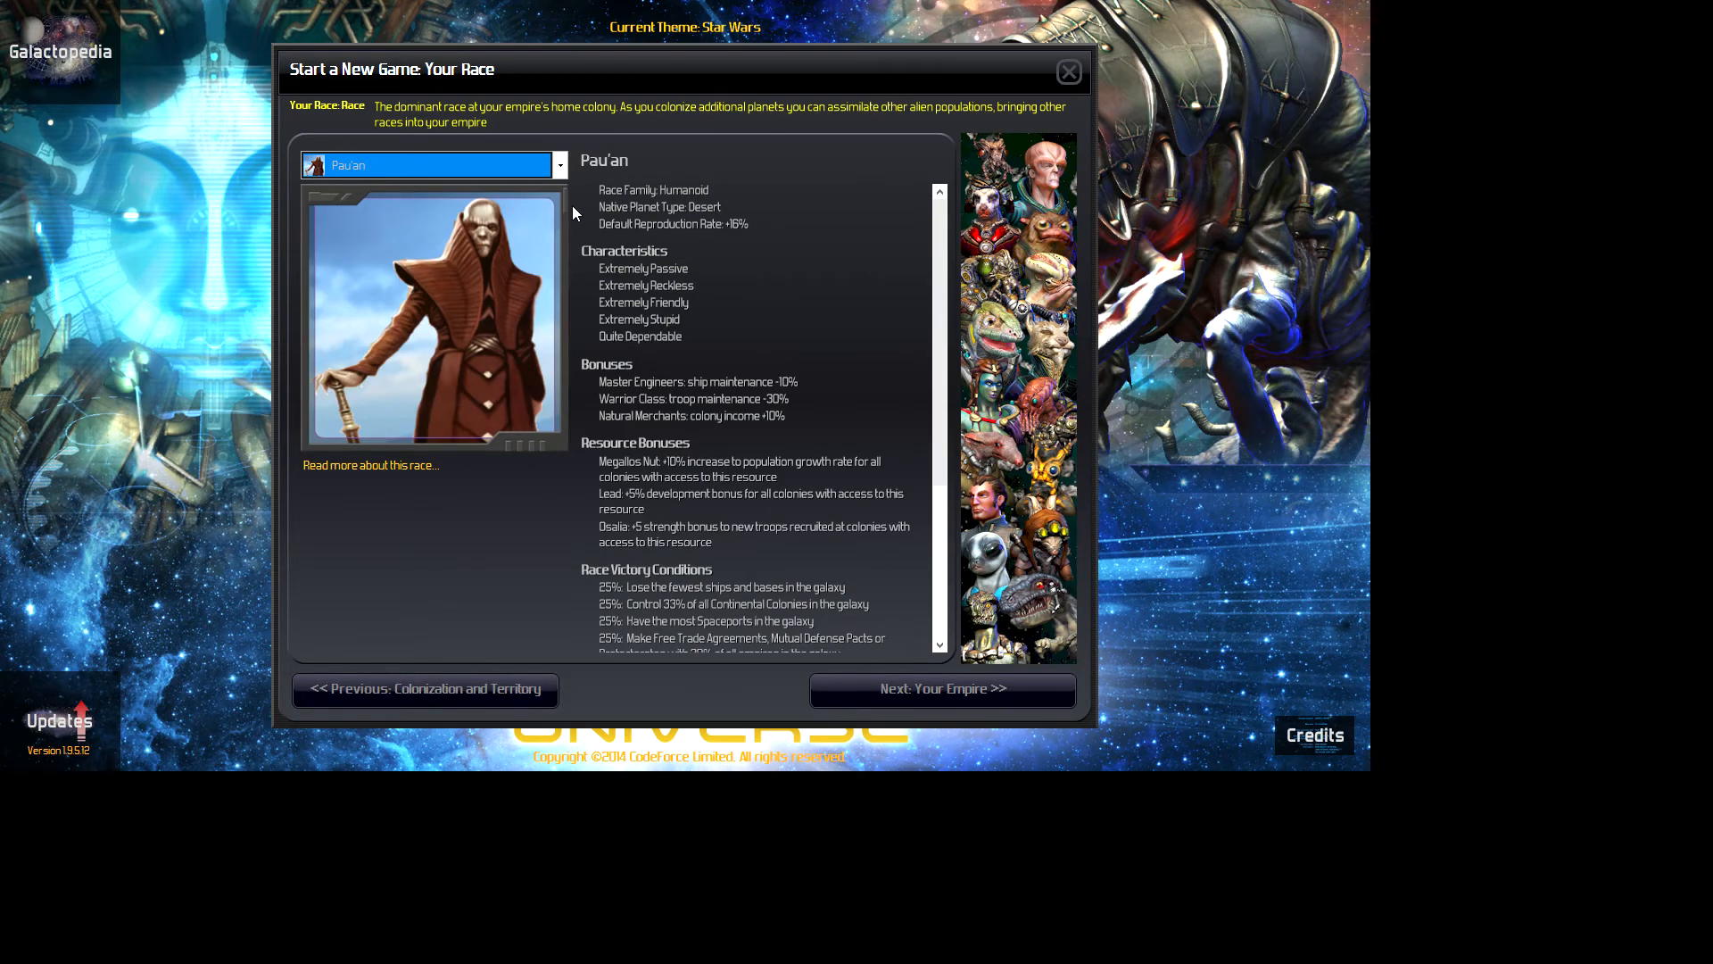
Step: Switch the selected race from Pau'an to Quarren
{"action": "left_click", "coordinate": [559, 165]}
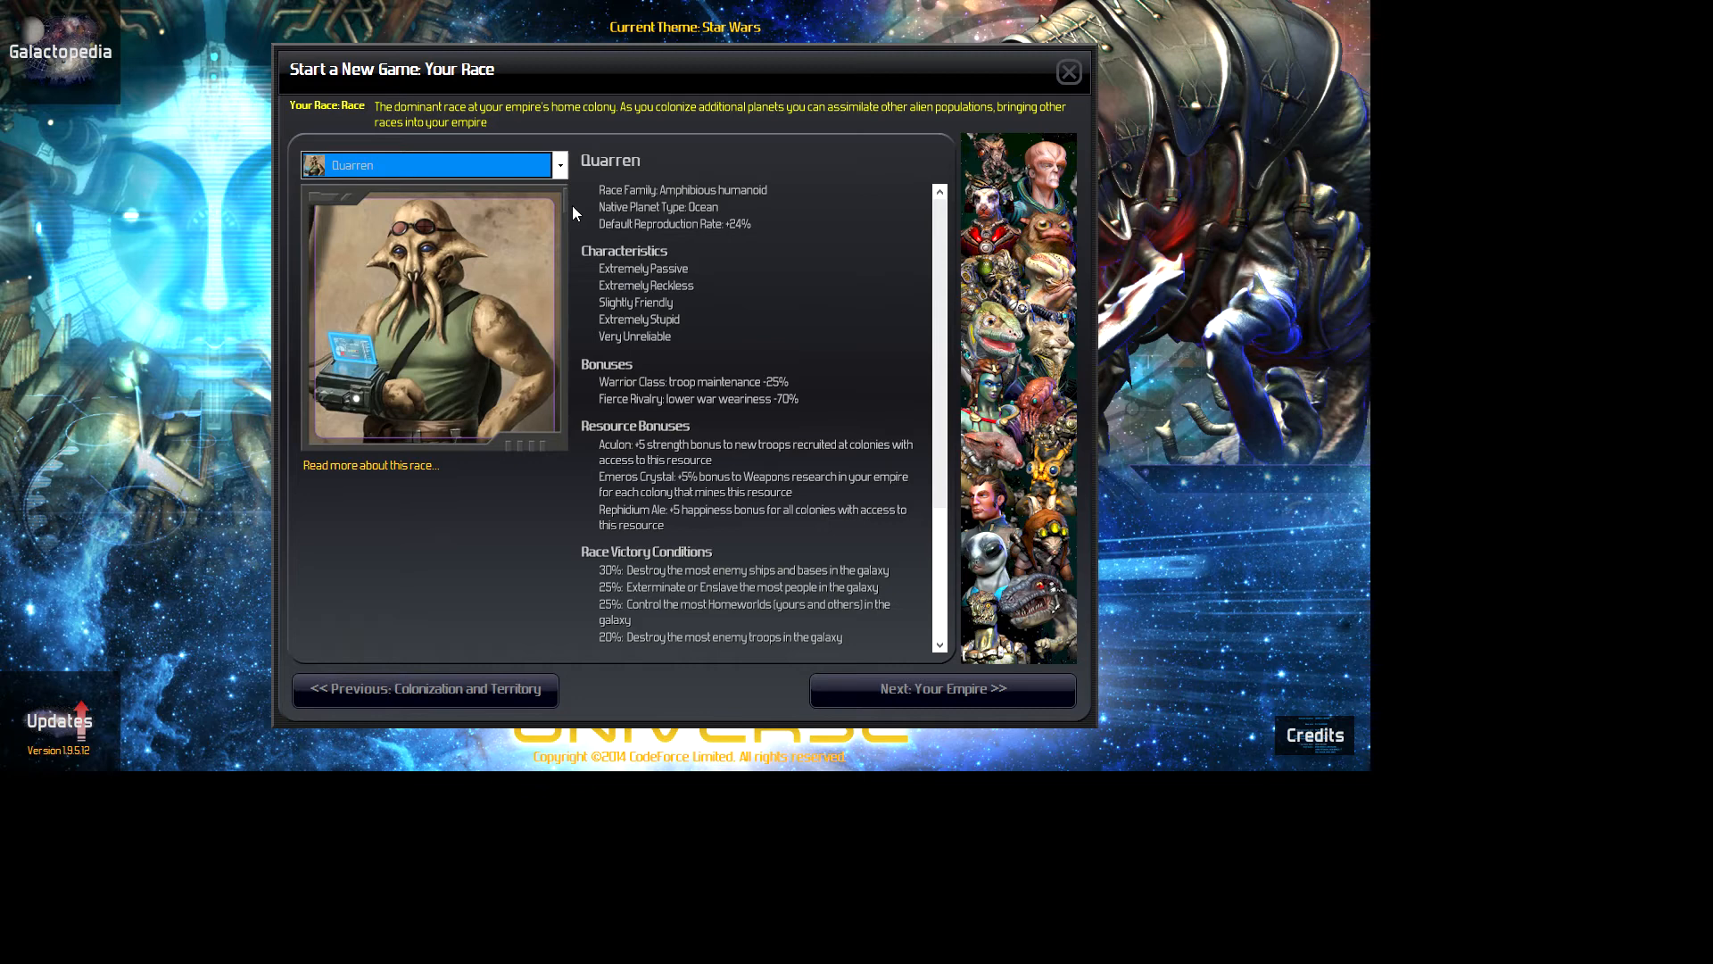
Step: Step through the races after Quarren, from Teedo to Togruta
{"action": "left_click", "coordinate": [559, 165]}
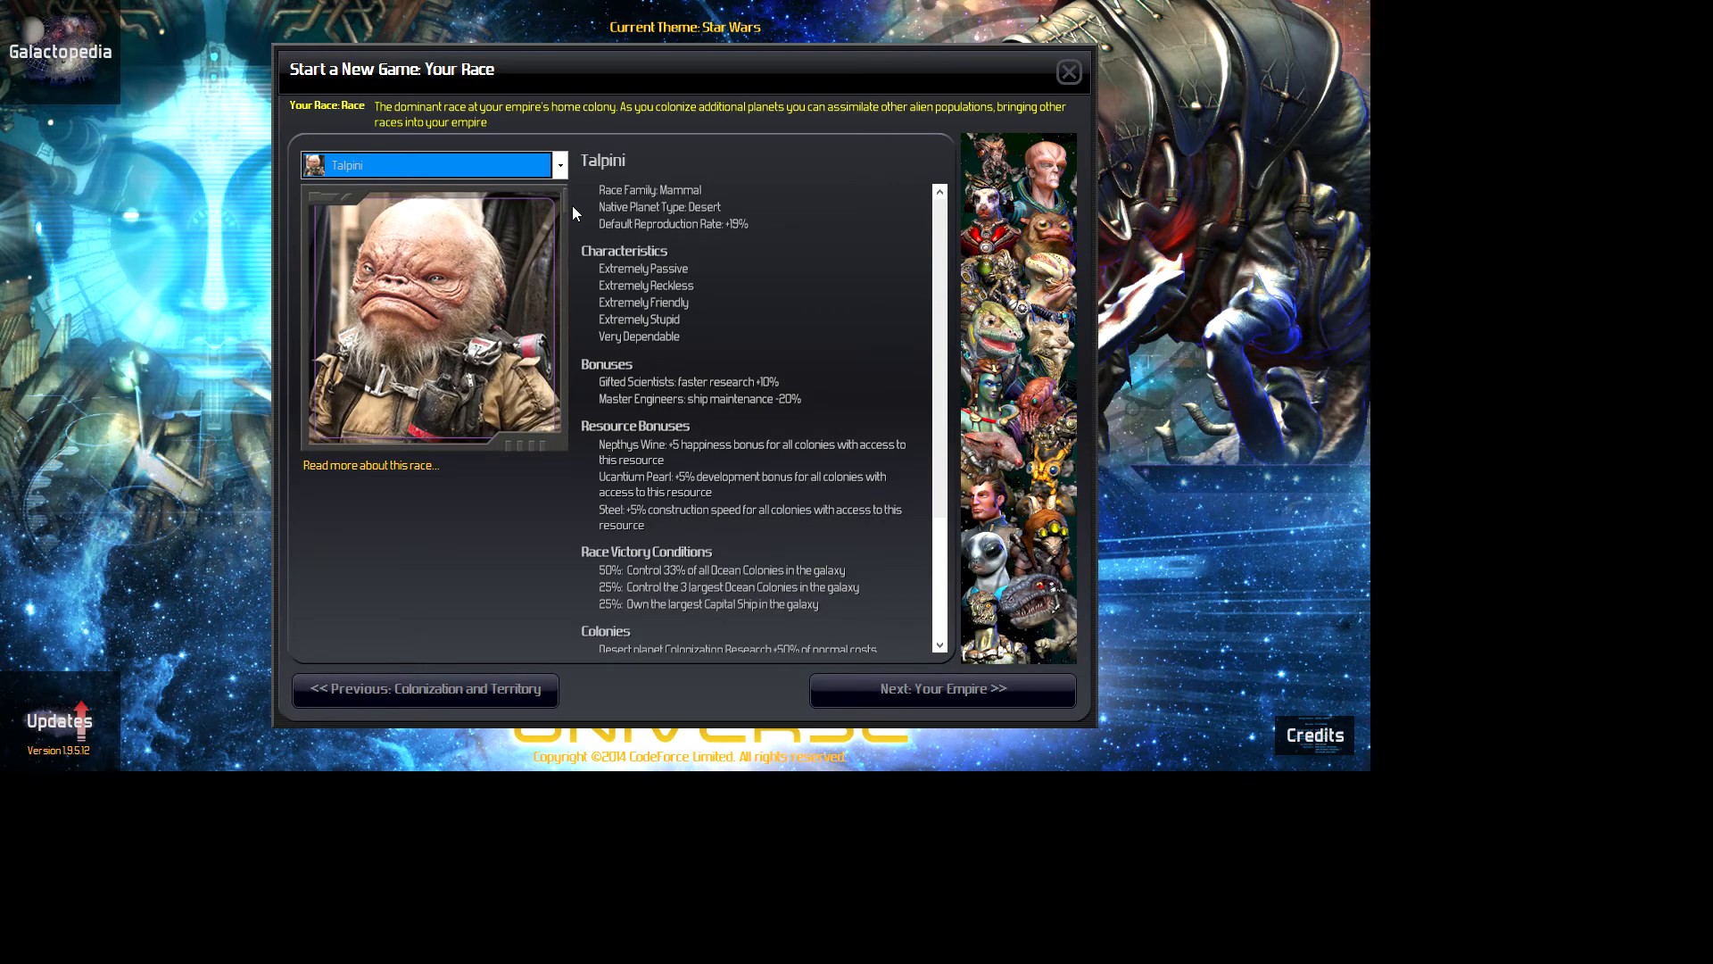
{"action": "mouse_move", "coordinate": [580, 206]}
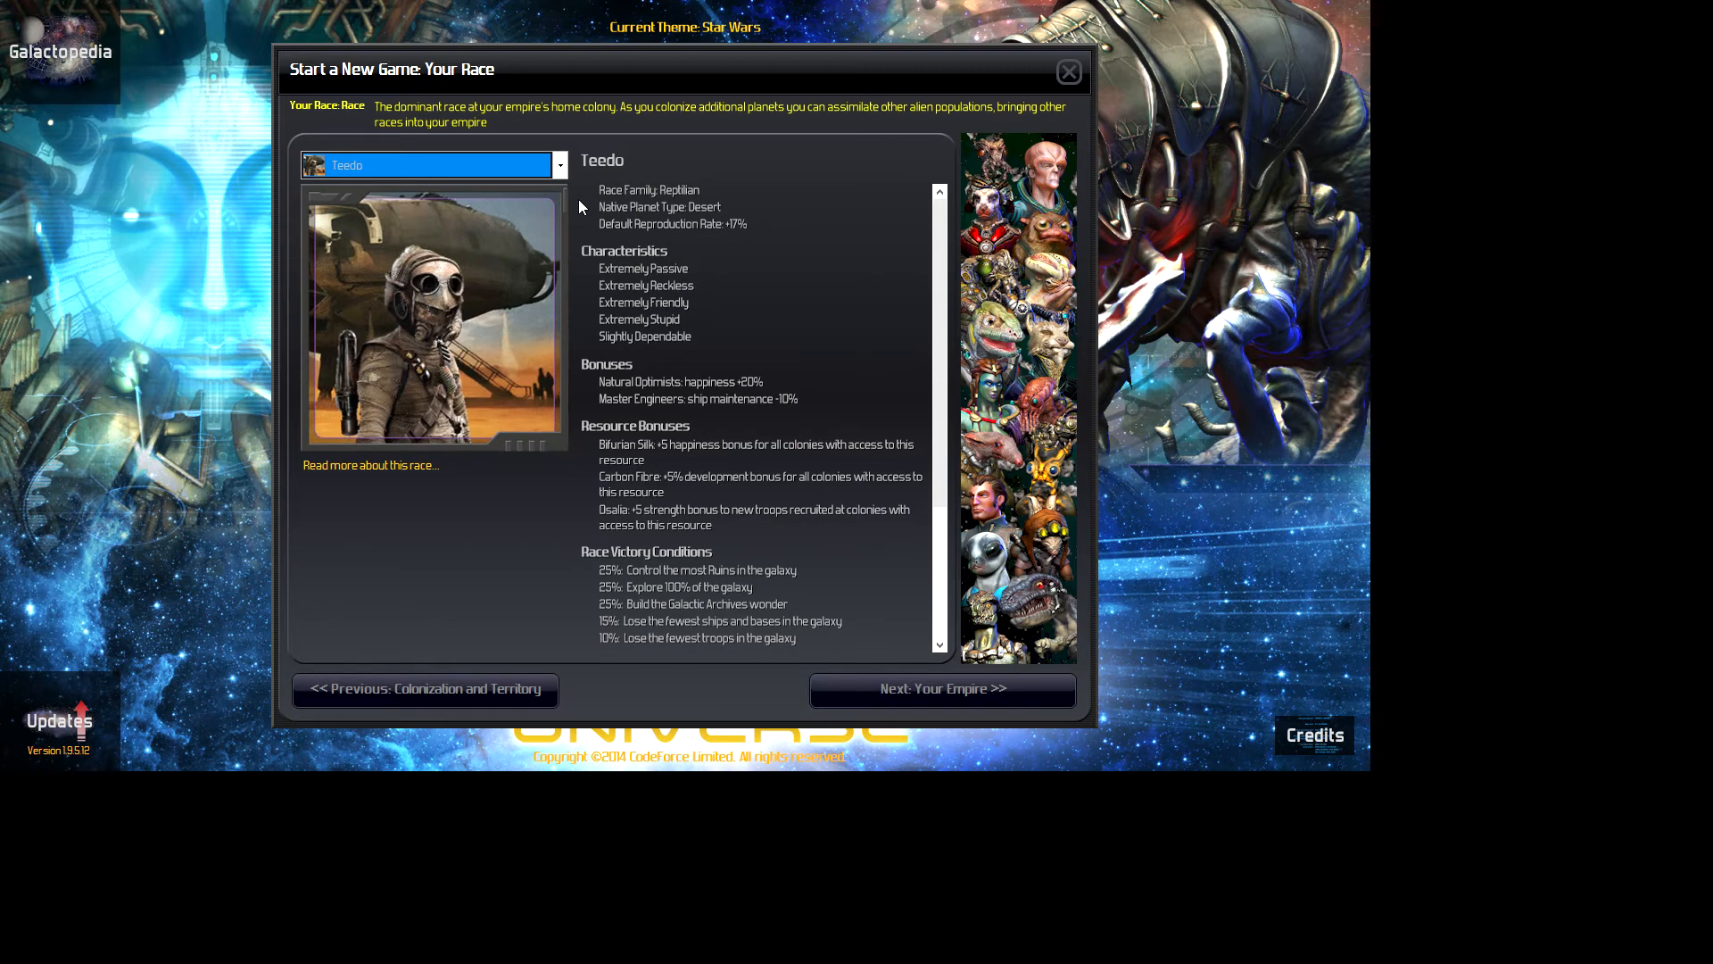
{"action": "left_click", "coordinate": [432, 165]}
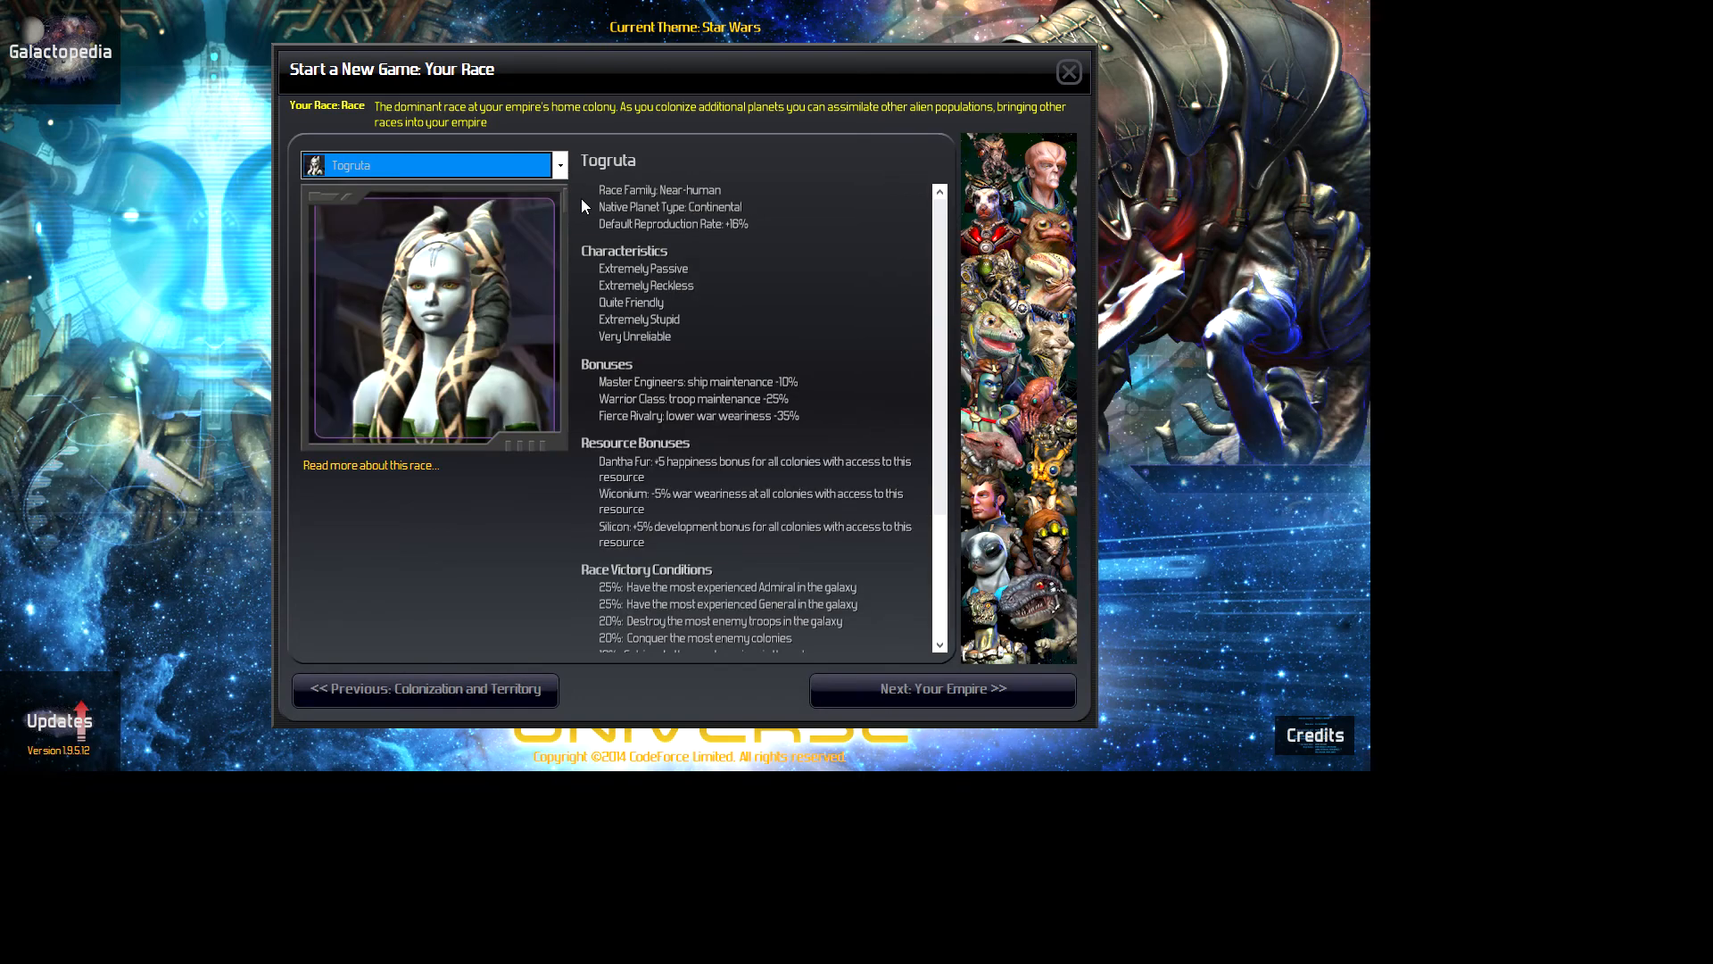
Step: Step from Togruta to Weequay, then on to Zabrak
{"action": "left_click", "coordinate": [432, 166]}
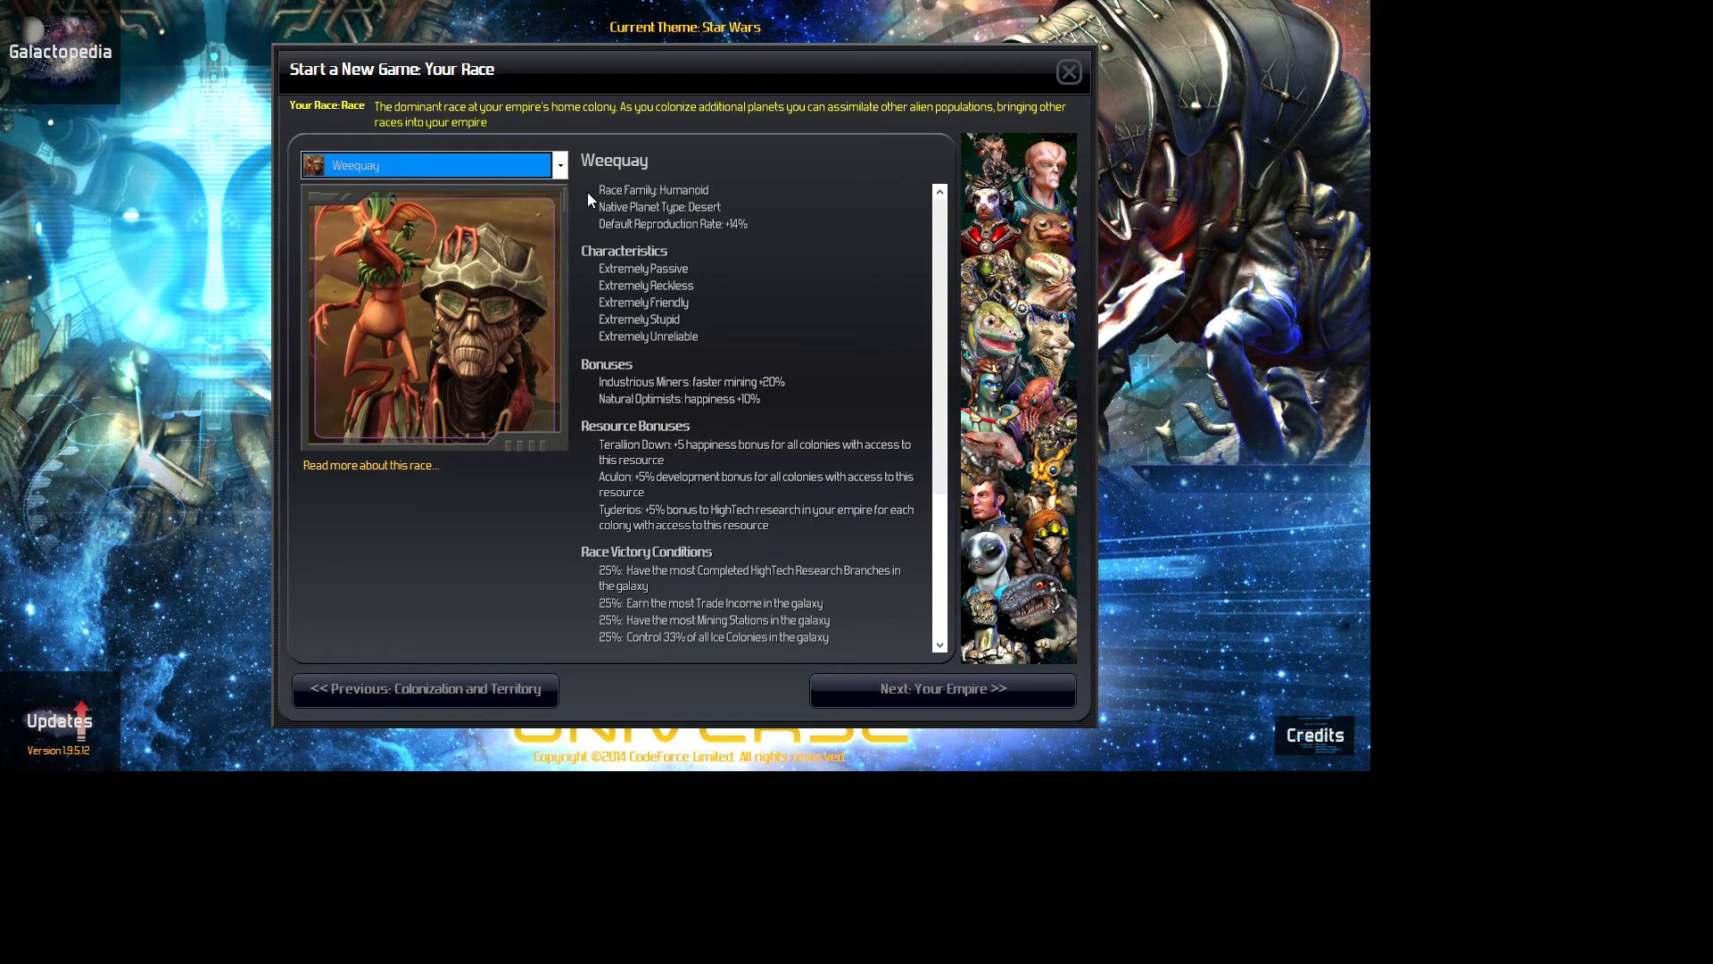
{"action": "left_click", "coordinate": [559, 165]}
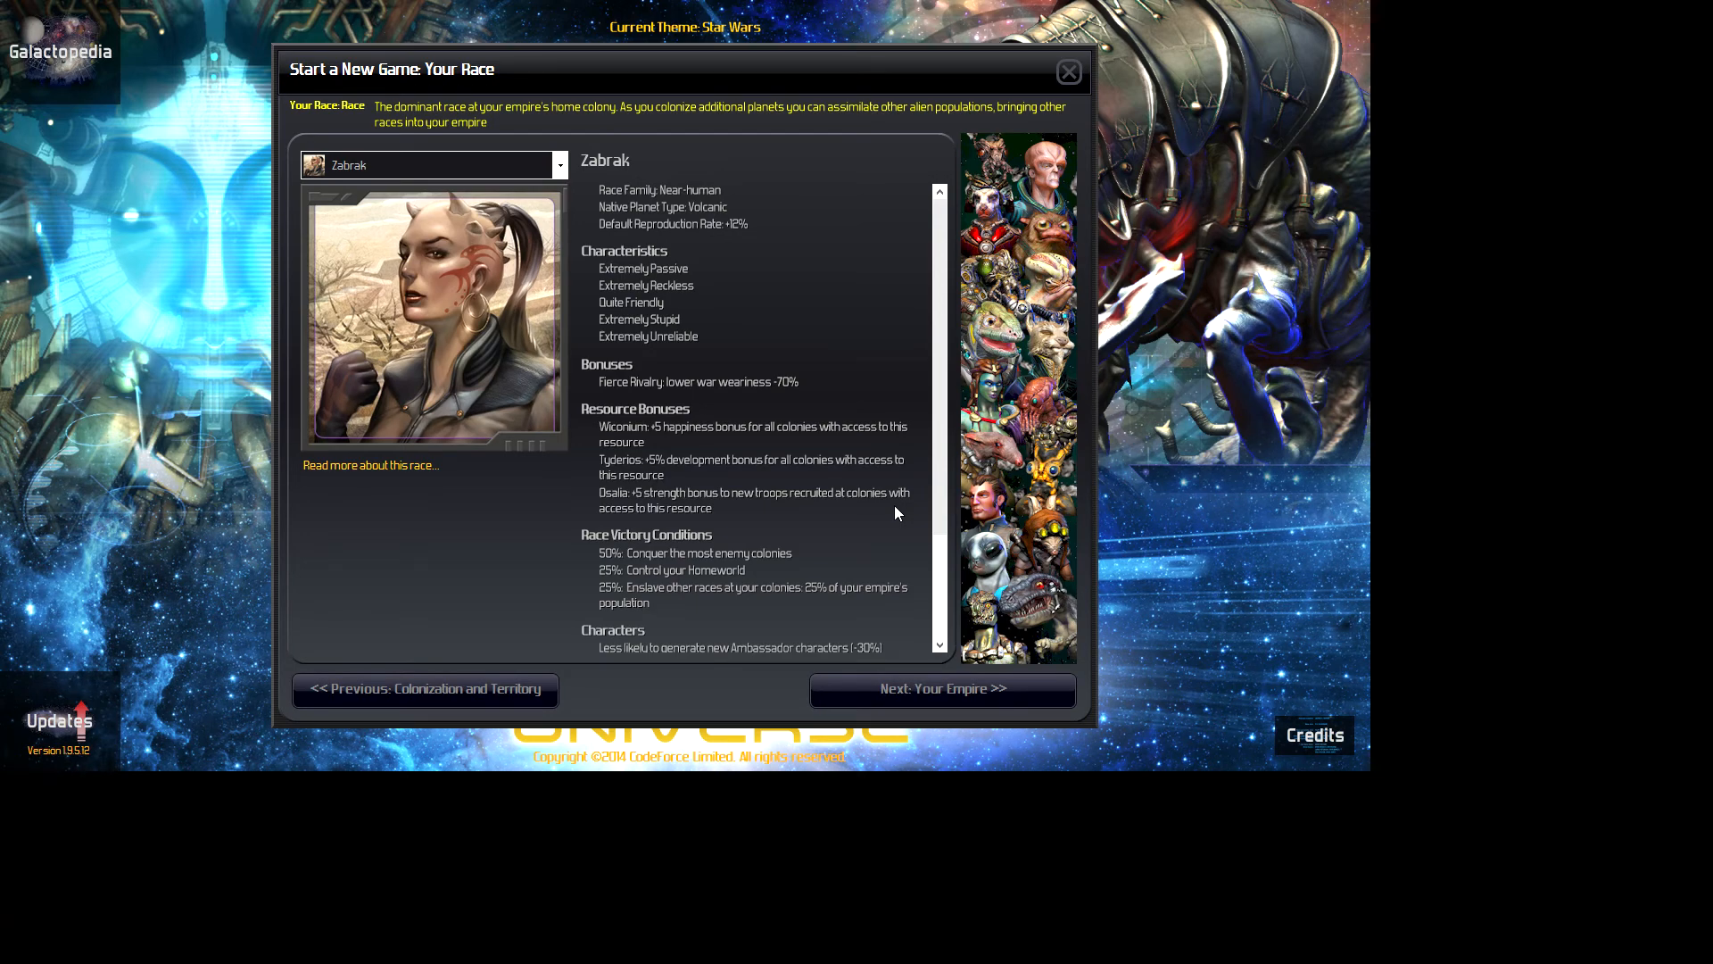
{"action": "mouse_move", "coordinate": [870, 522]}
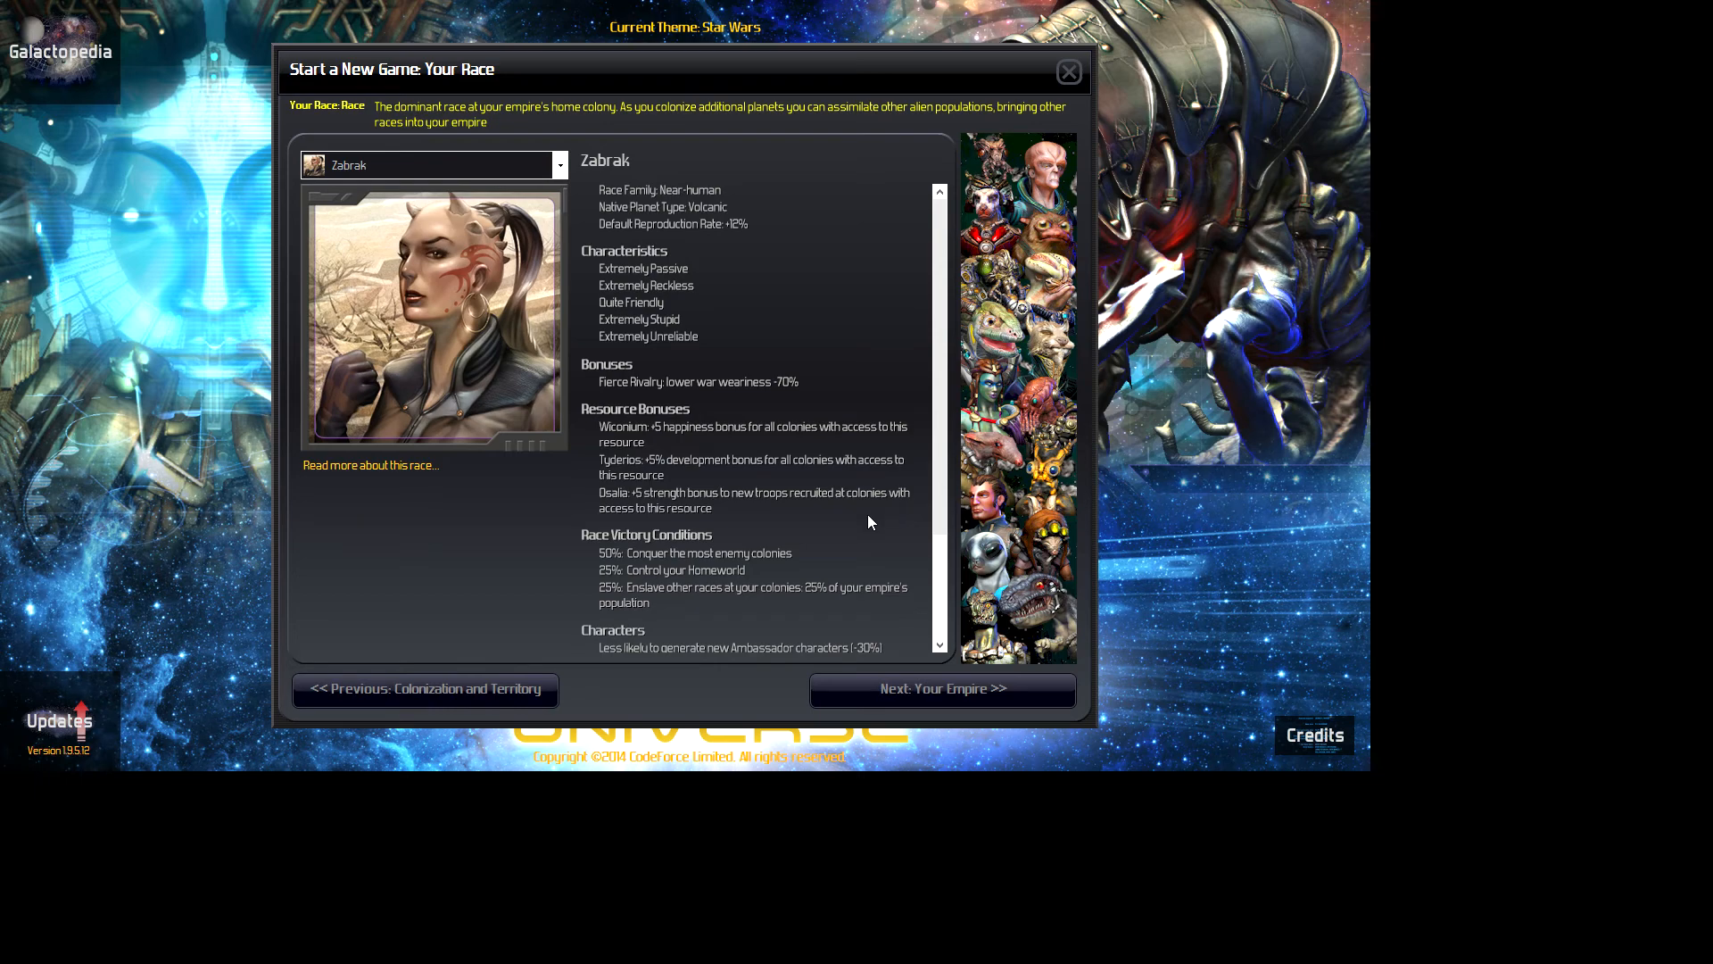
{"action": "mouse_move", "coordinate": [765, 296]}
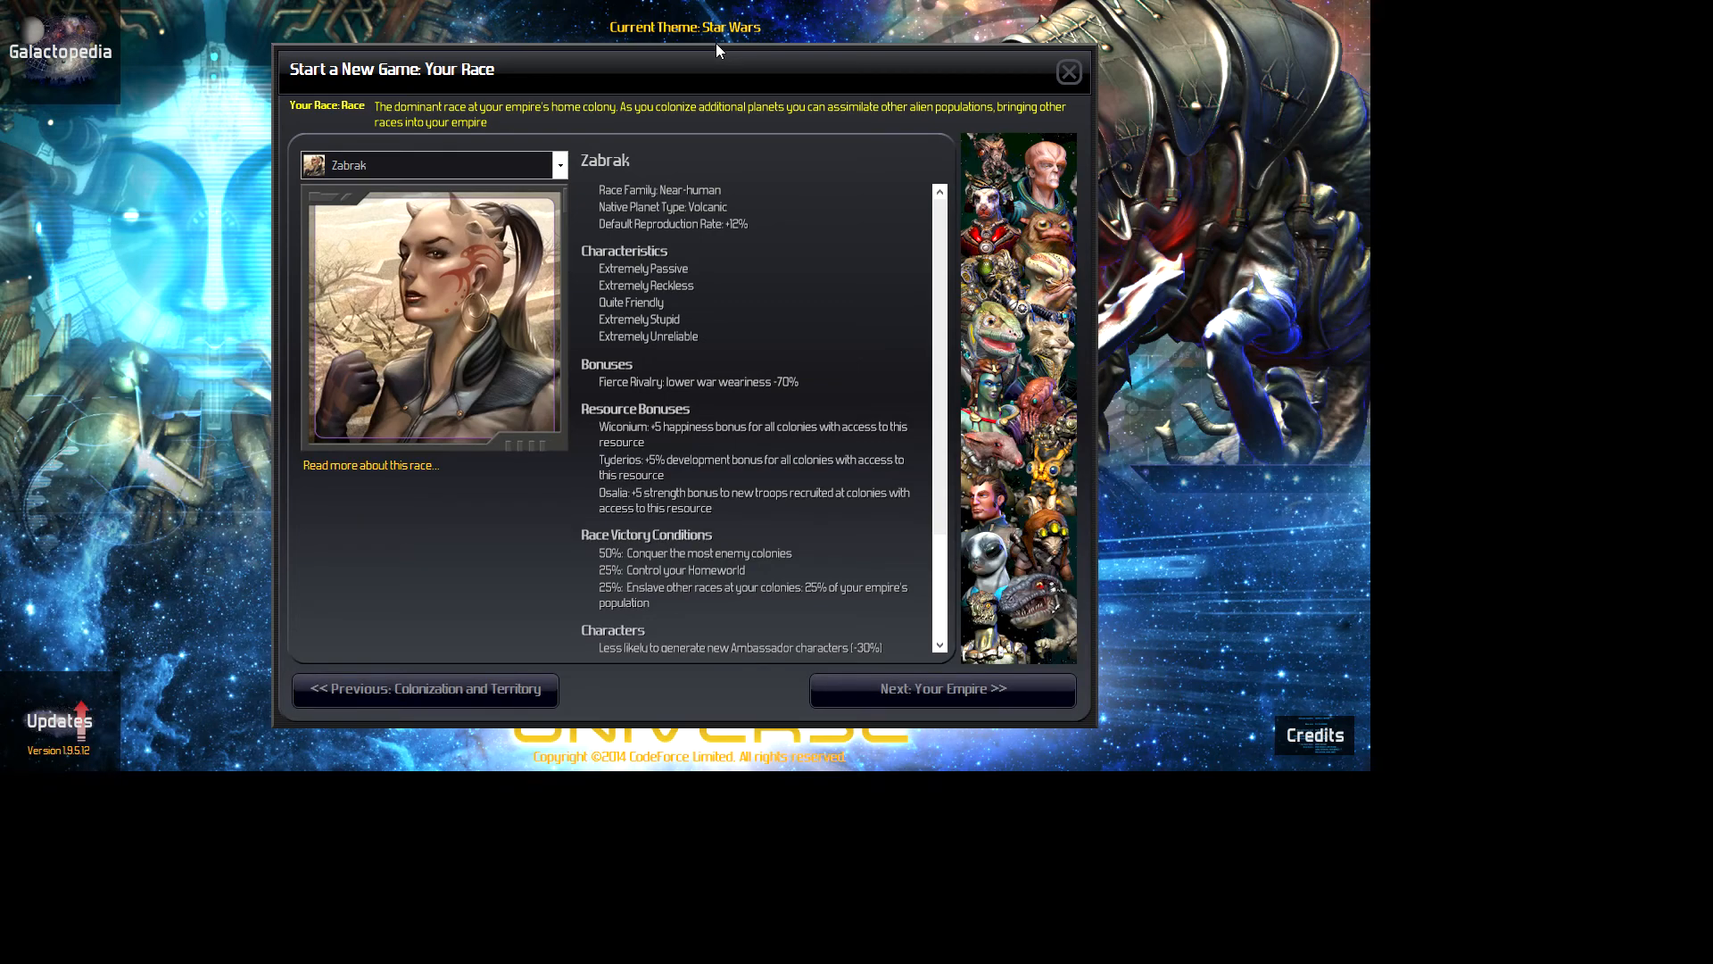
{"action": "mouse_move", "coordinate": [692, 134]}
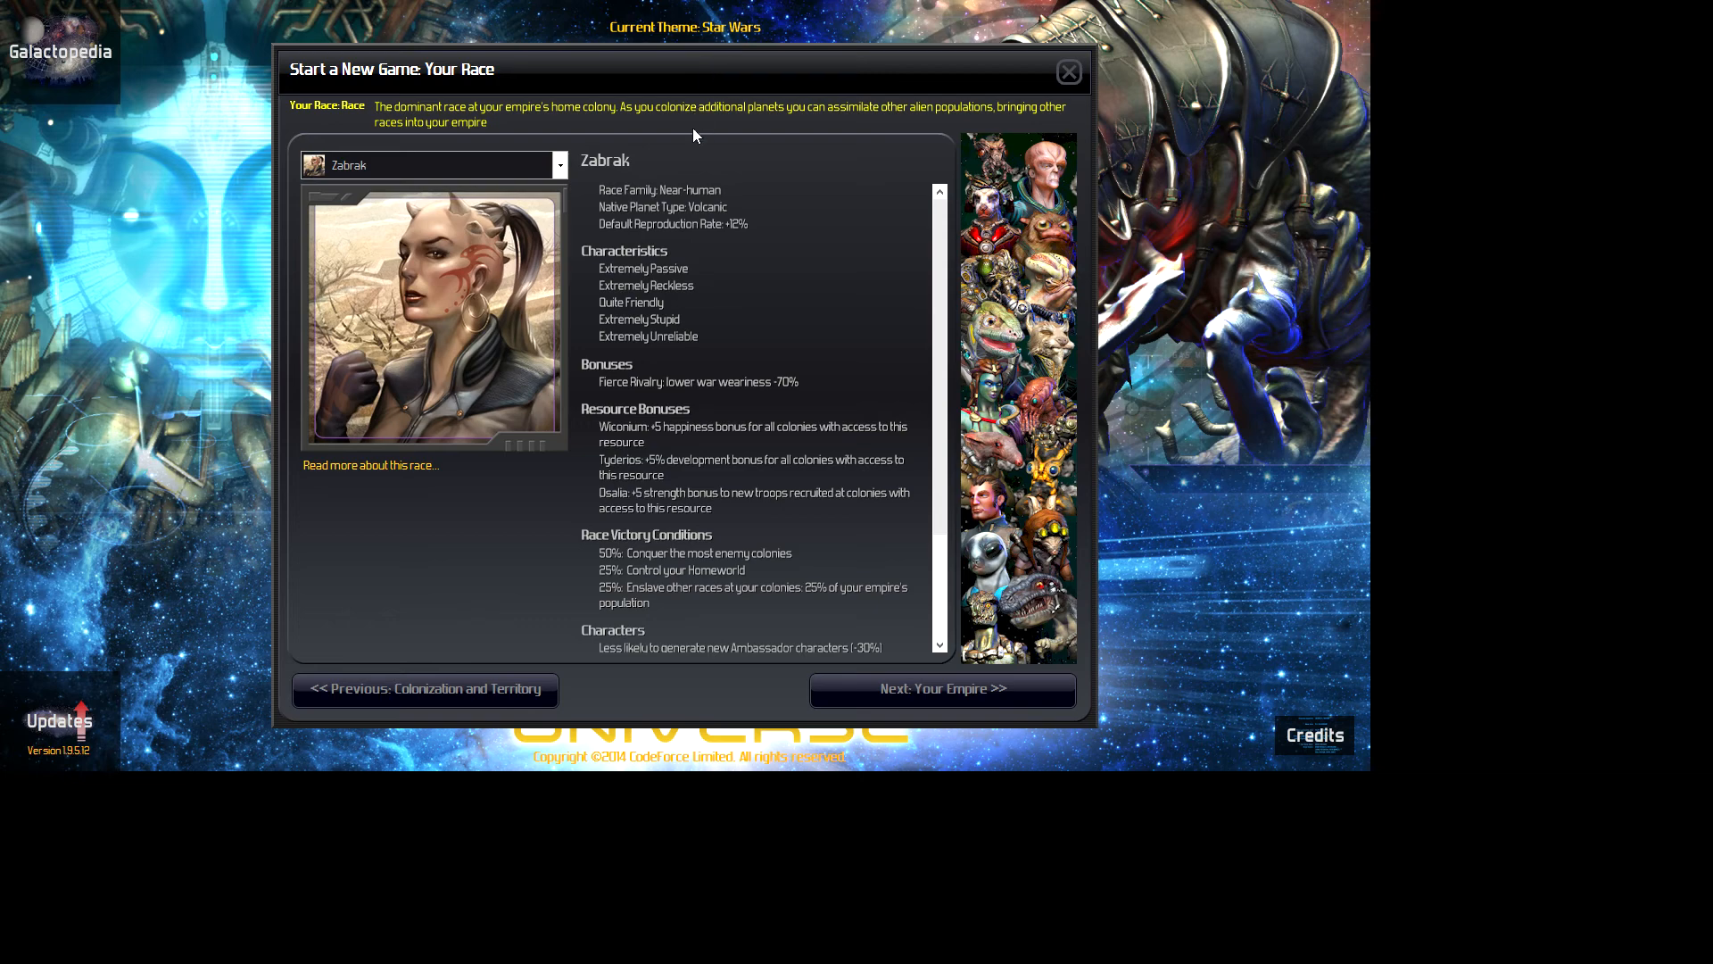
{"action": "mouse_move", "coordinate": [707, 532]}
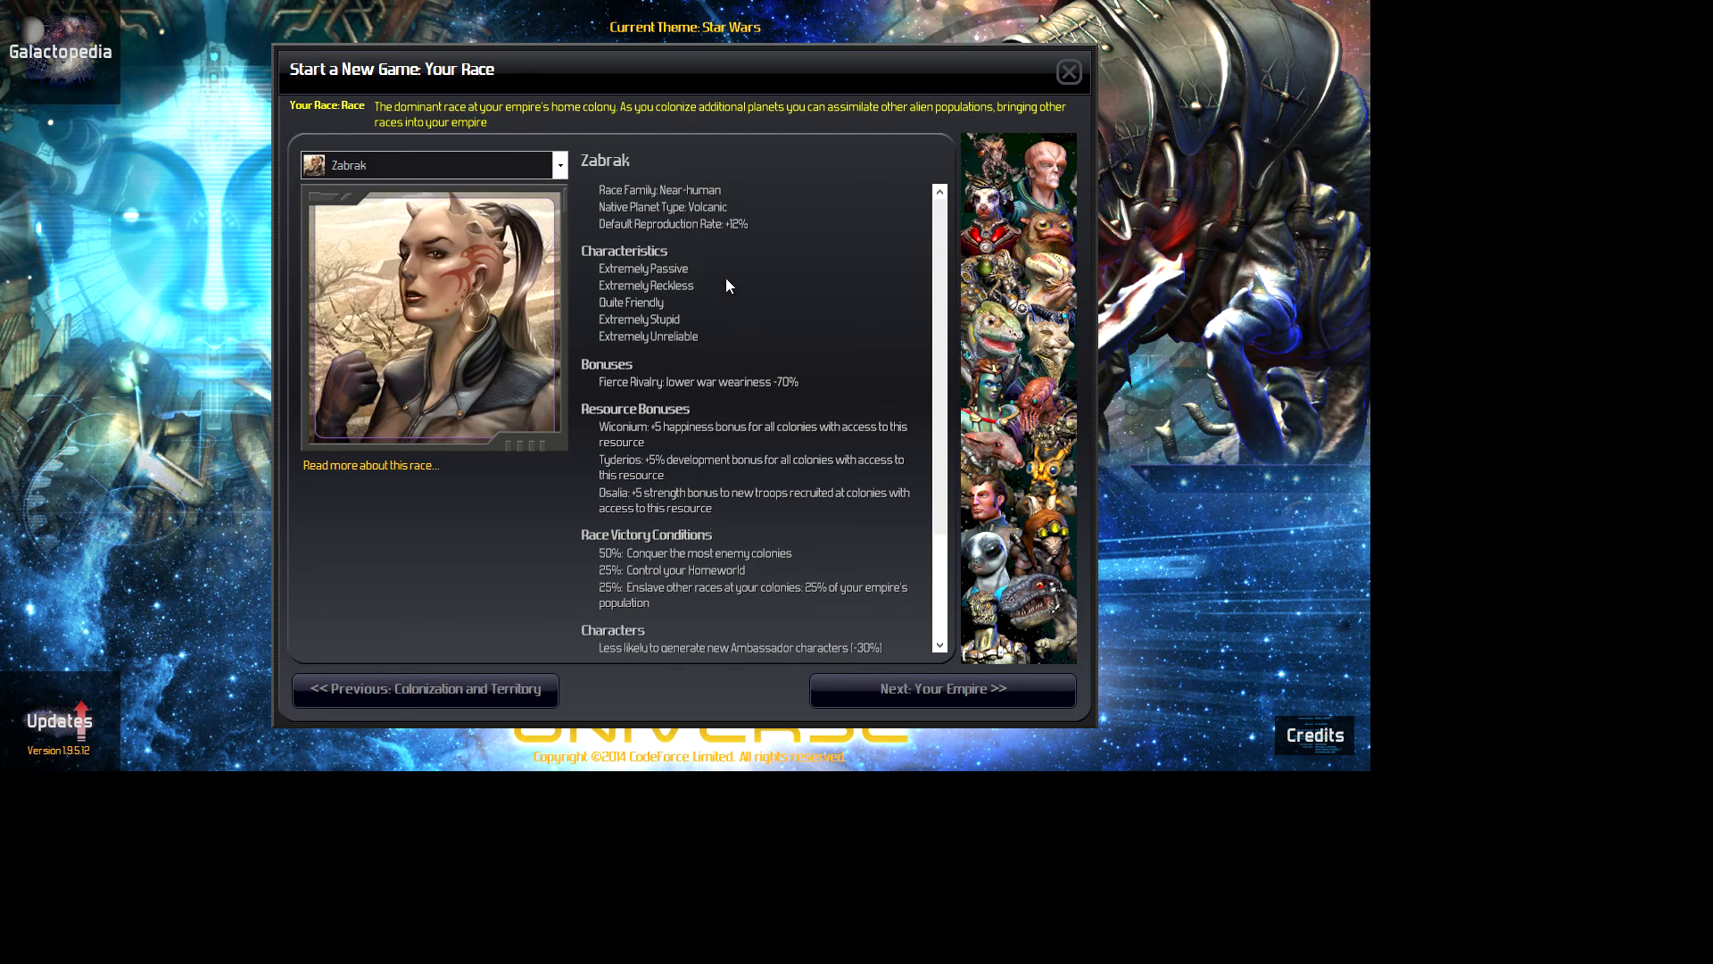
{"action": "mouse_move", "coordinate": [748, 125]}
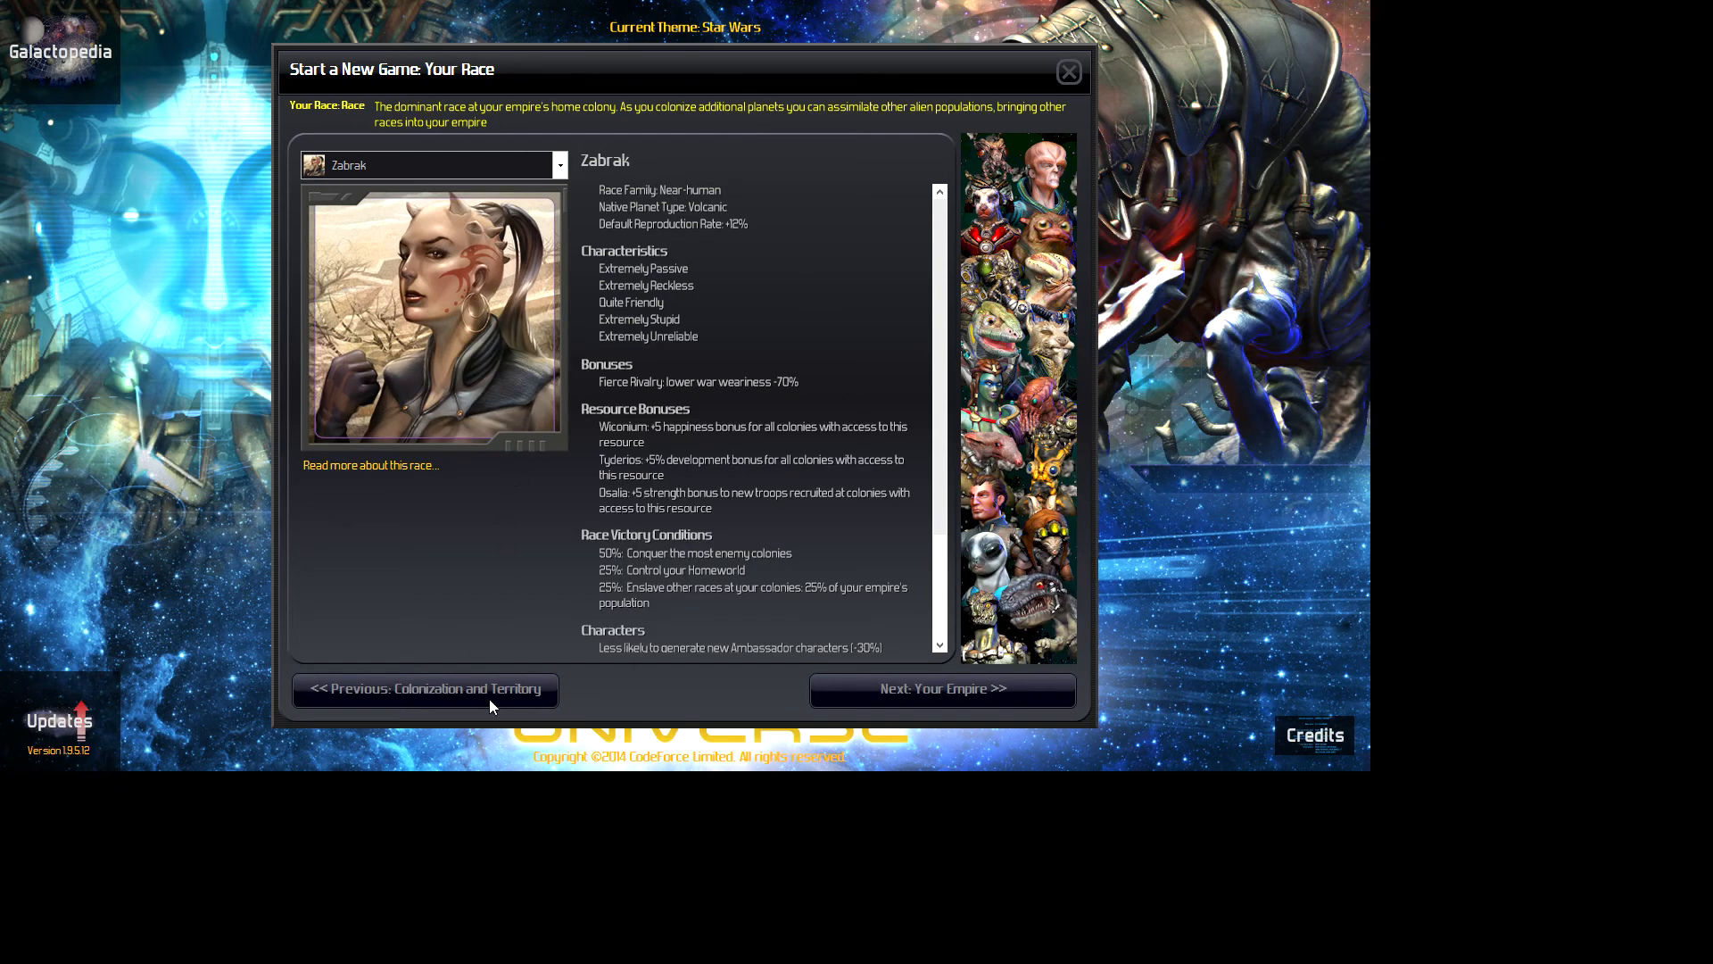
{"action": "mouse_move", "coordinate": [490, 426]}
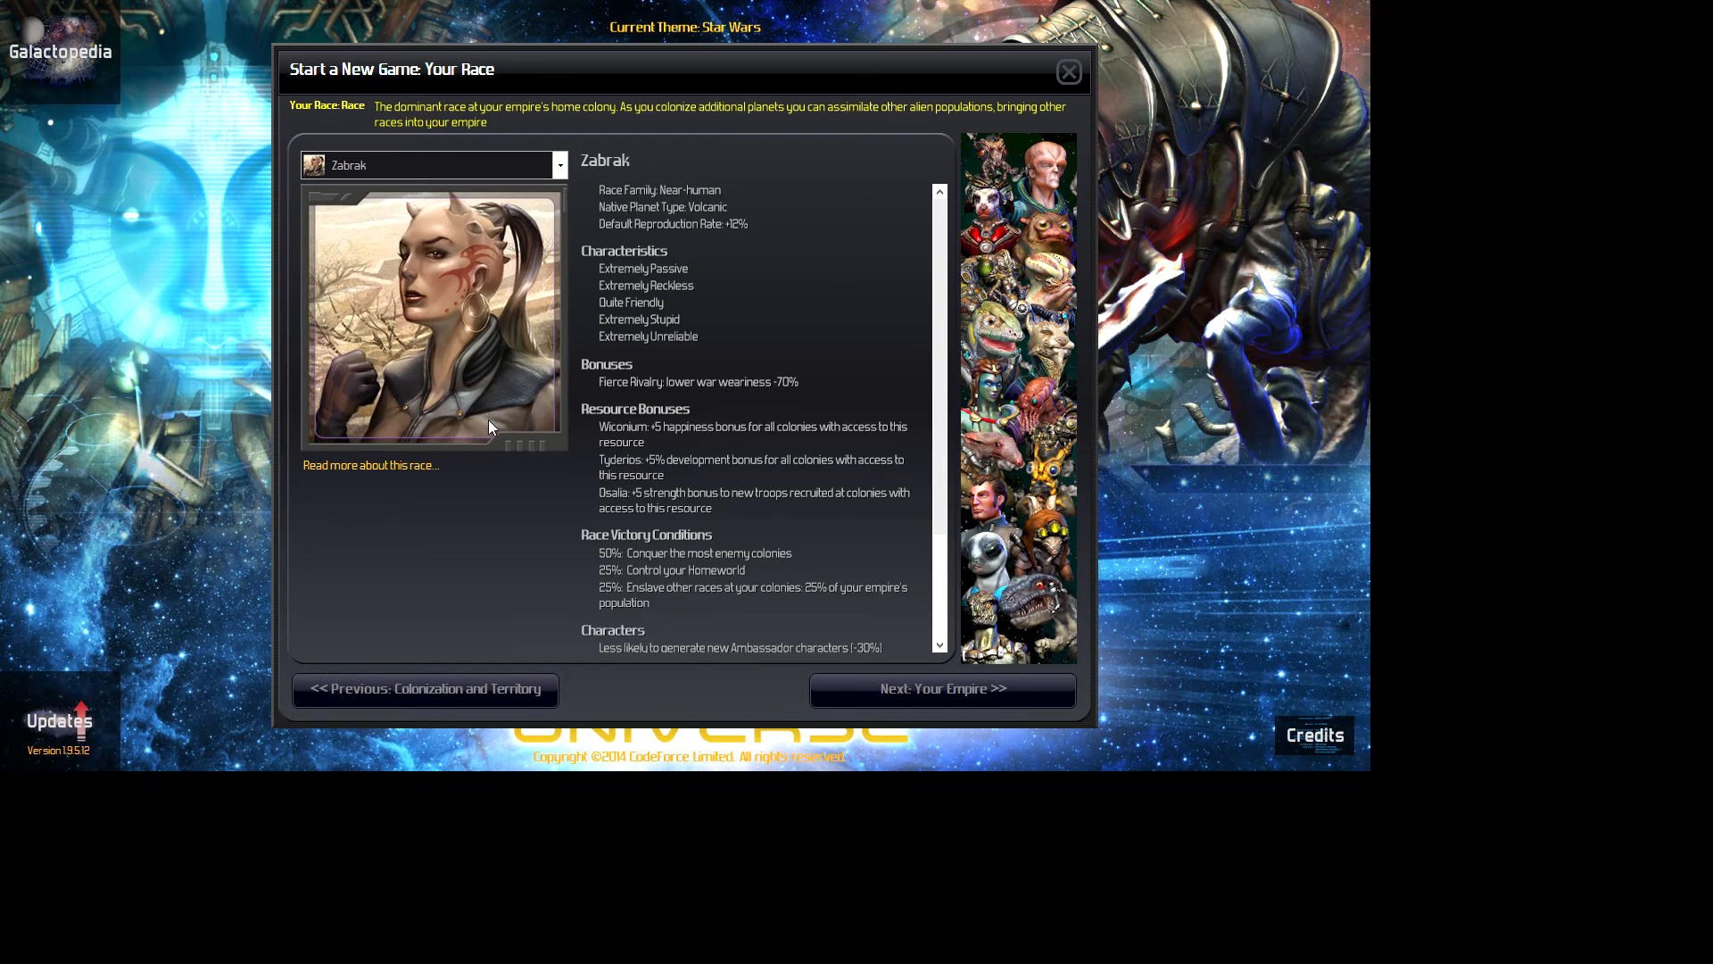